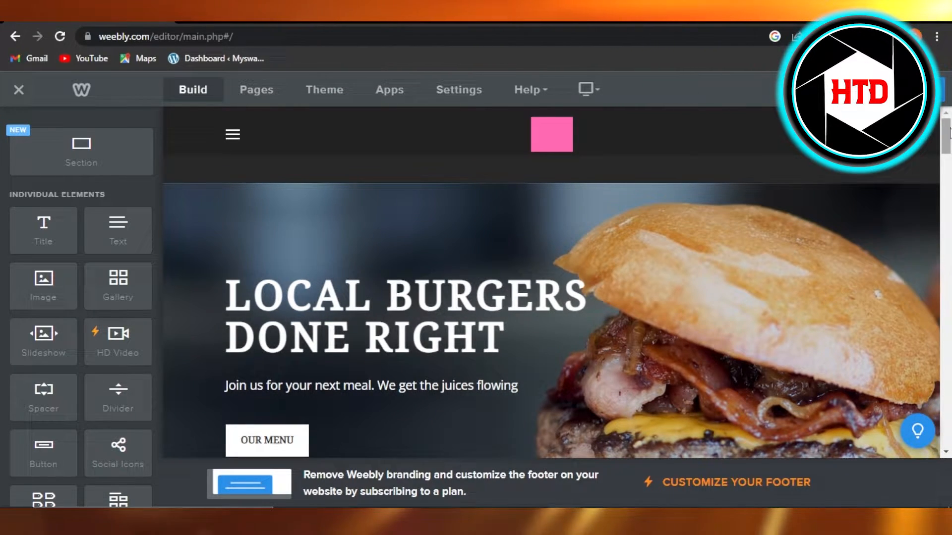
Bring up the Theme settings for the burger site from the editor bar.
{"action": "scroll", "scroll_direction": "down", "scroll_amount": 3}
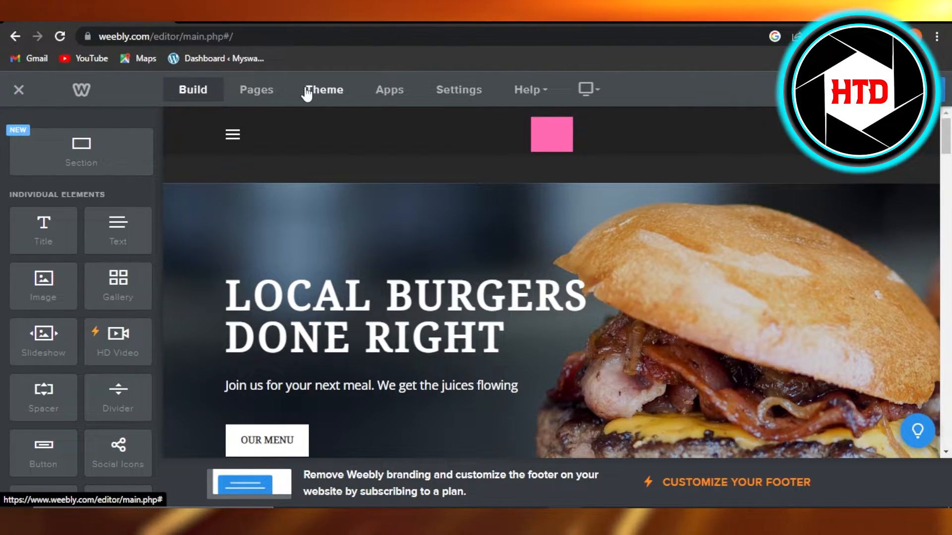
{"action": "left_click", "coordinate": [323, 89]}
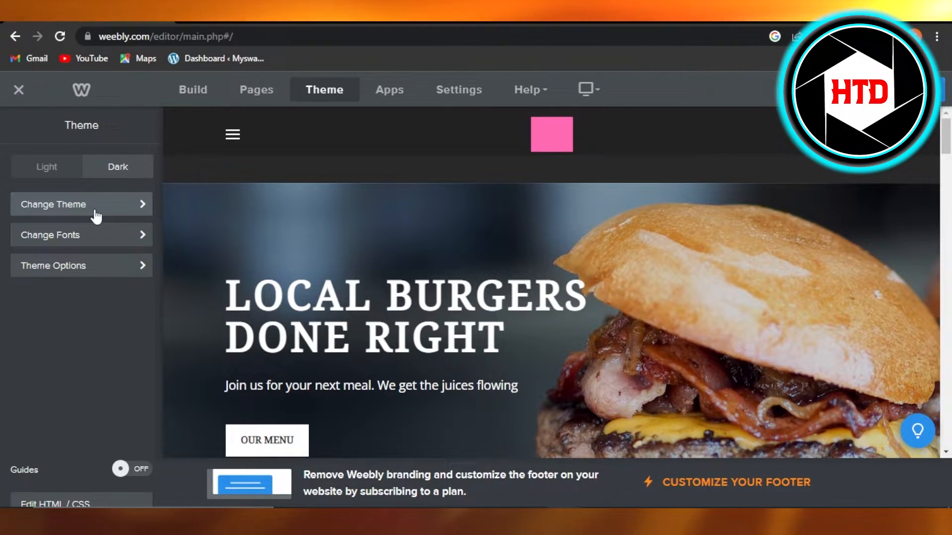
Browse the Theme Gallery's Business category through wildlife, creative, pet and burger templates.
{"action": "left_click", "coordinate": [54, 204]}
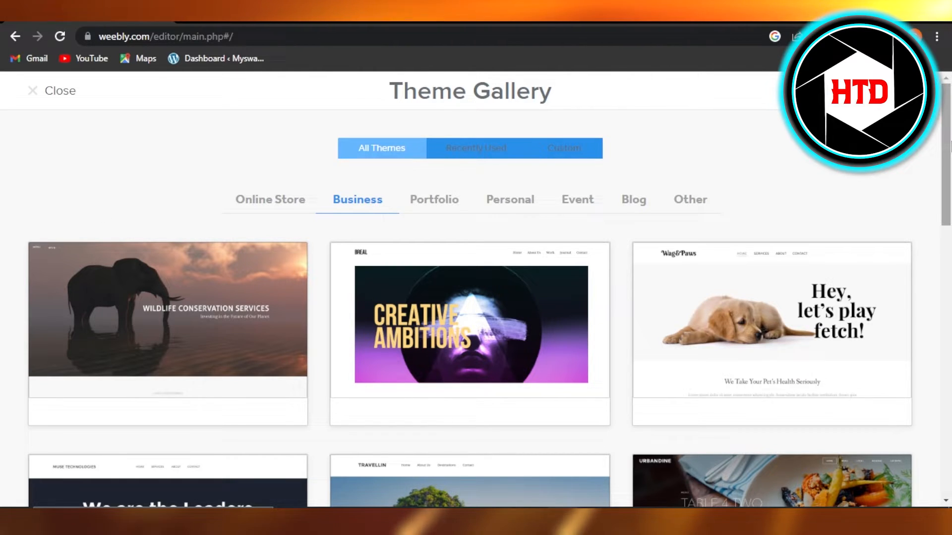
{"action": "scroll", "scroll_direction": "down", "scroll_amount": 3}
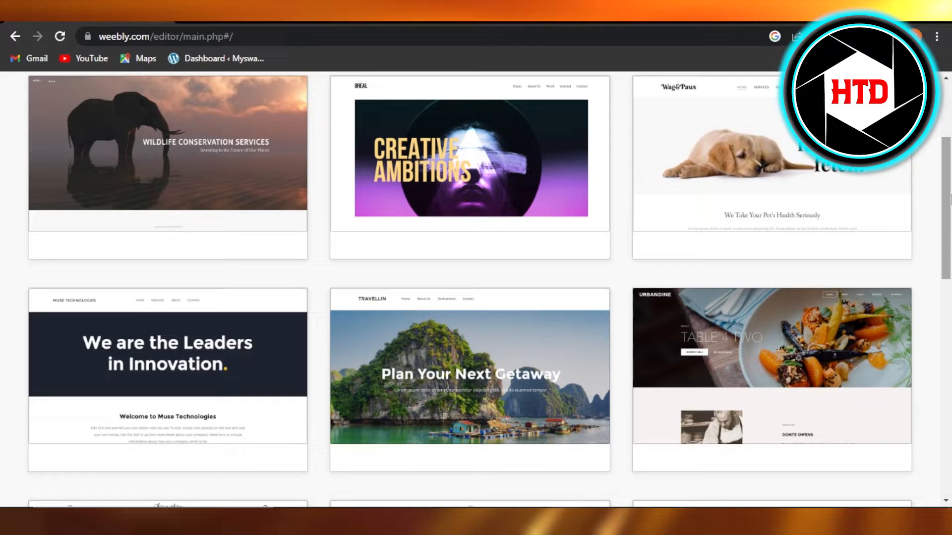
{"action": "scroll", "scroll_direction": "down", "scroll_amount": 3}
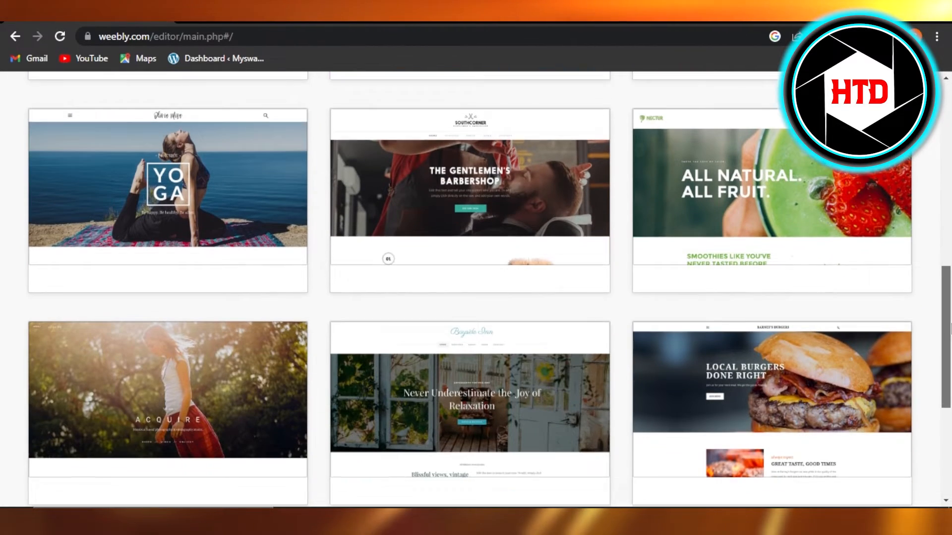
{"action": "scroll", "scroll_direction": "down", "scroll_amount": 3}
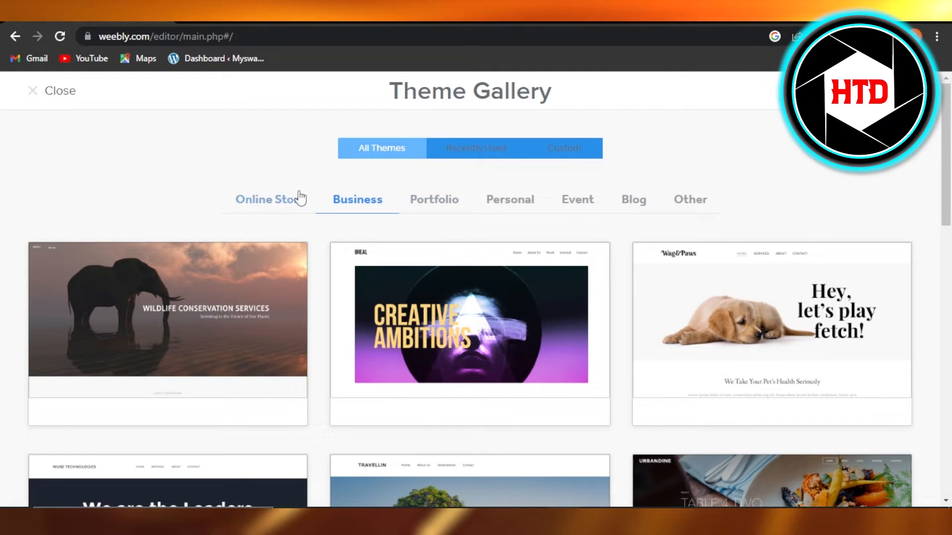
{"action": "mouse_move", "coordinate": [501, 220]}
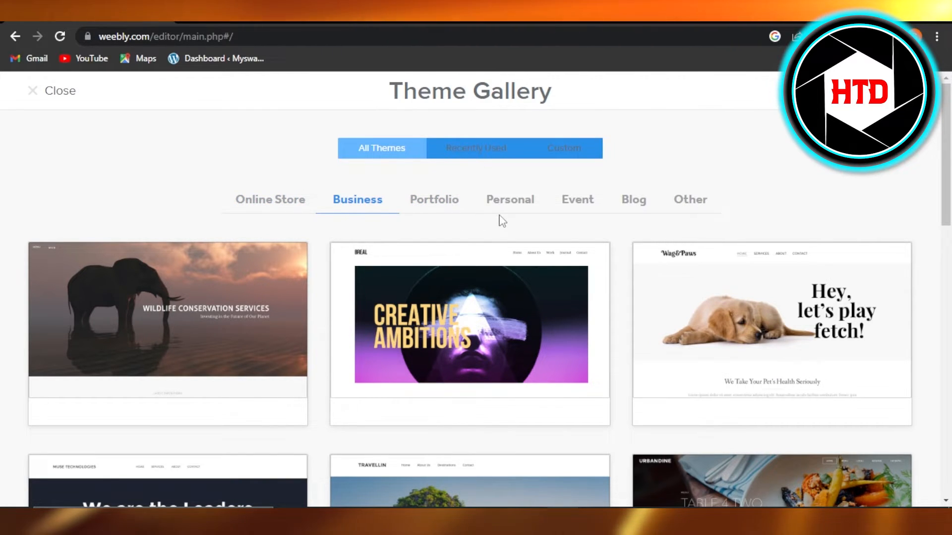
{"action": "scroll", "scroll_direction": "down", "scroll_amount": 3}
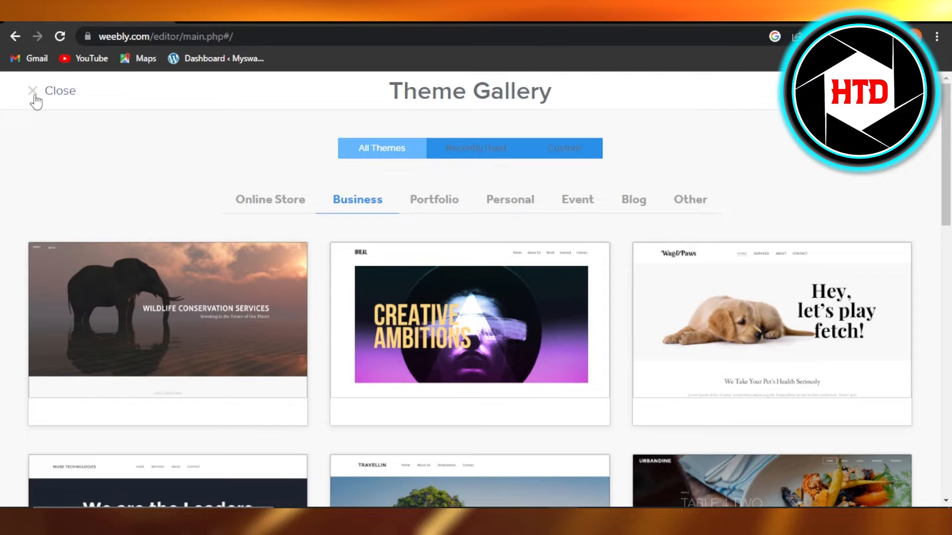
Close the gallery unchanged and show Theme Options with search box and collapse navigation settings.
{"action": "left_click", "coordinate": [33, 91]}
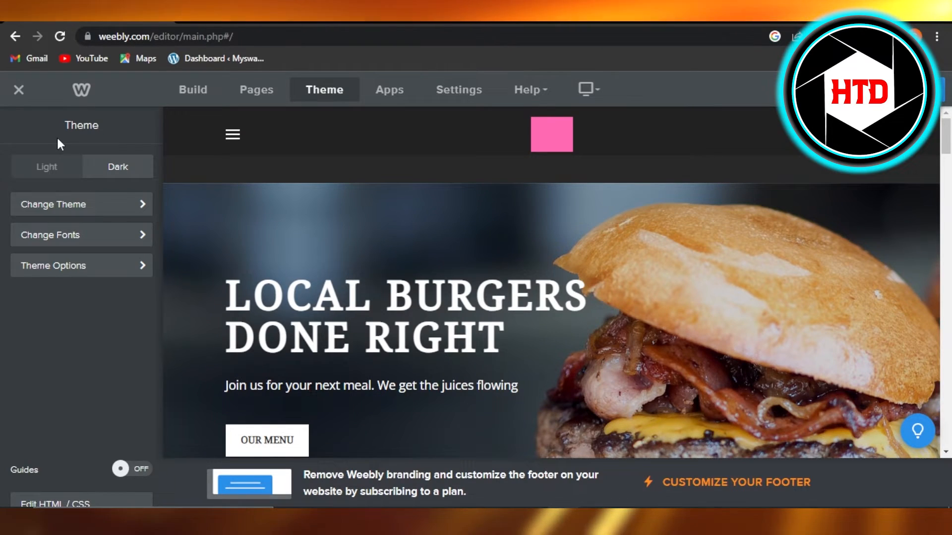
{"action": "left_click", "coordinate": [192, 90]}
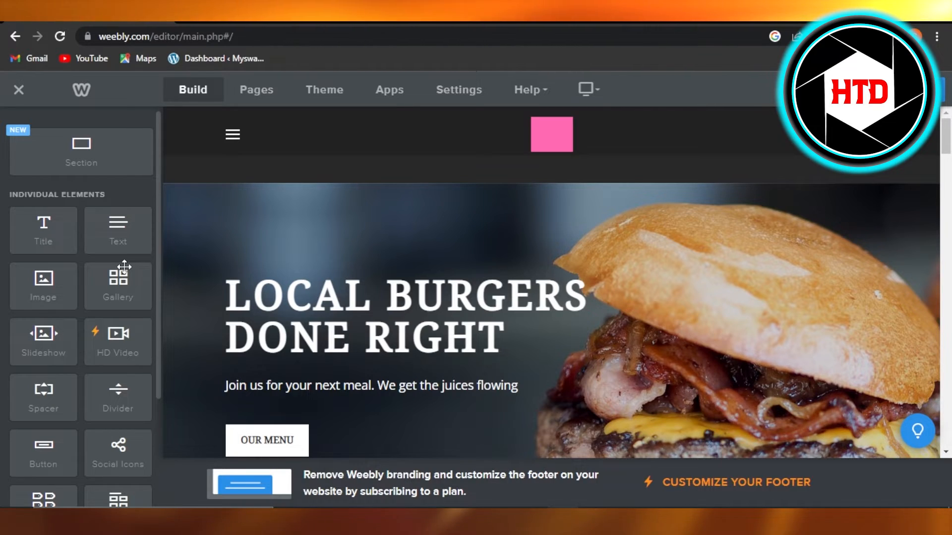
{"action": "mouse_move", "coordinate": [304, 104]}
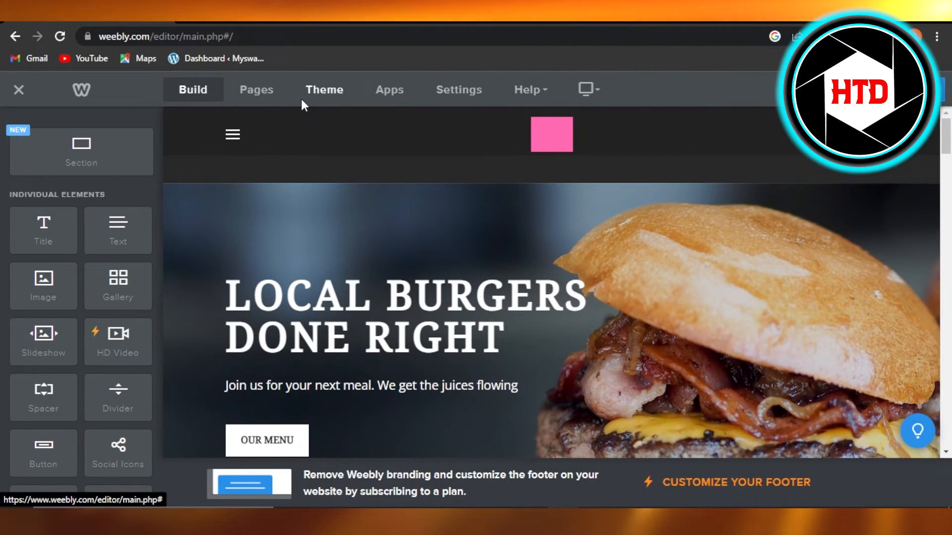
{"action": "left_click", "coordinate": [323, 90]}
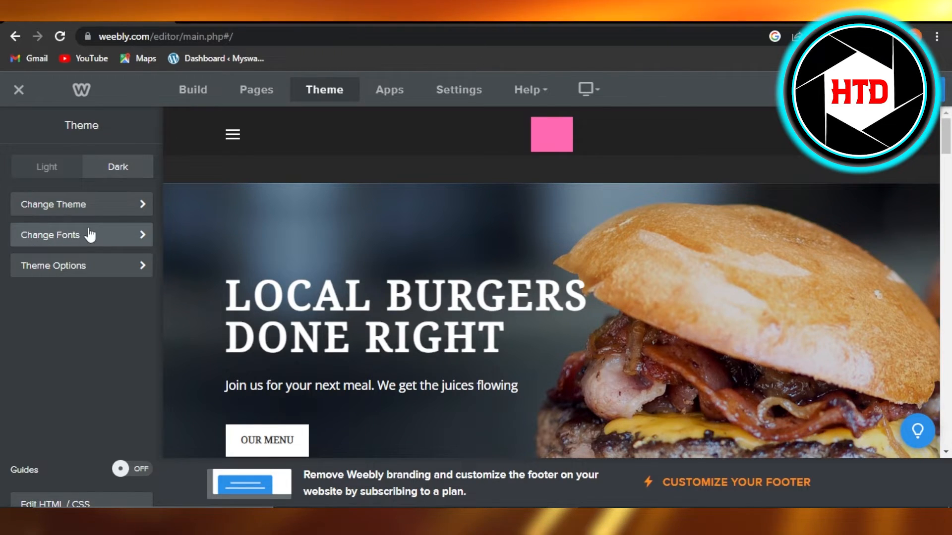
{"action": "left_click", "coordinate": [54, 265]}
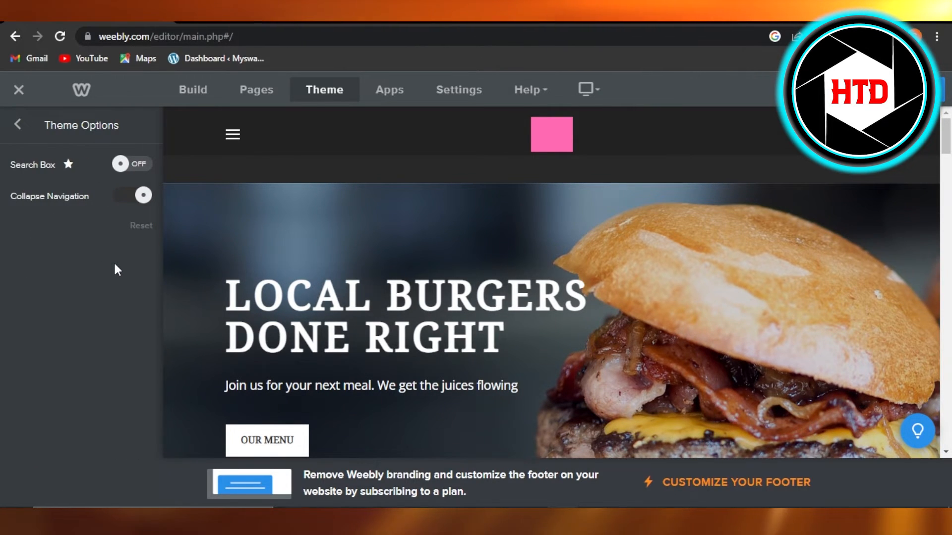
{"action": "mouse_move", "coordinate": [9, 176]}
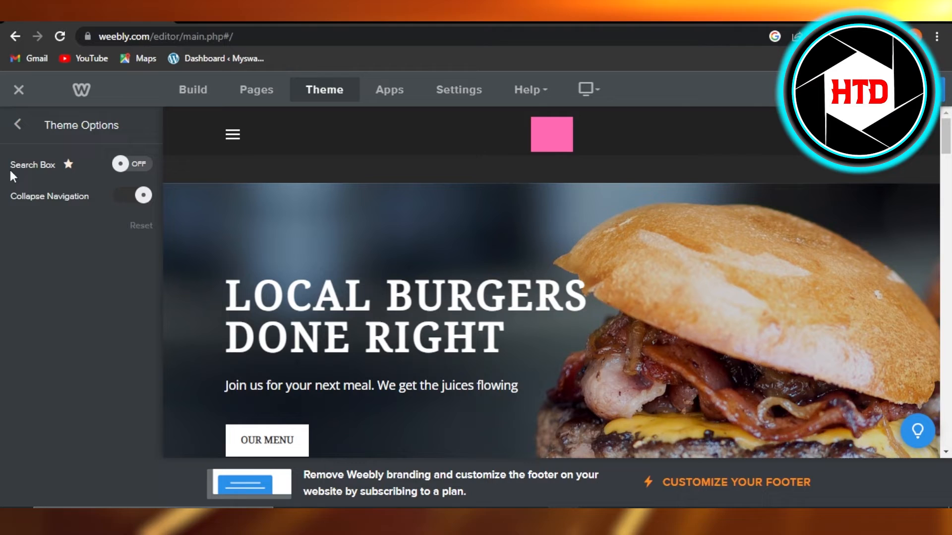
Return to the main theme settings and review the banner and great-taste sections.
{"action": "left_click", "coordinate": [18, 125]}
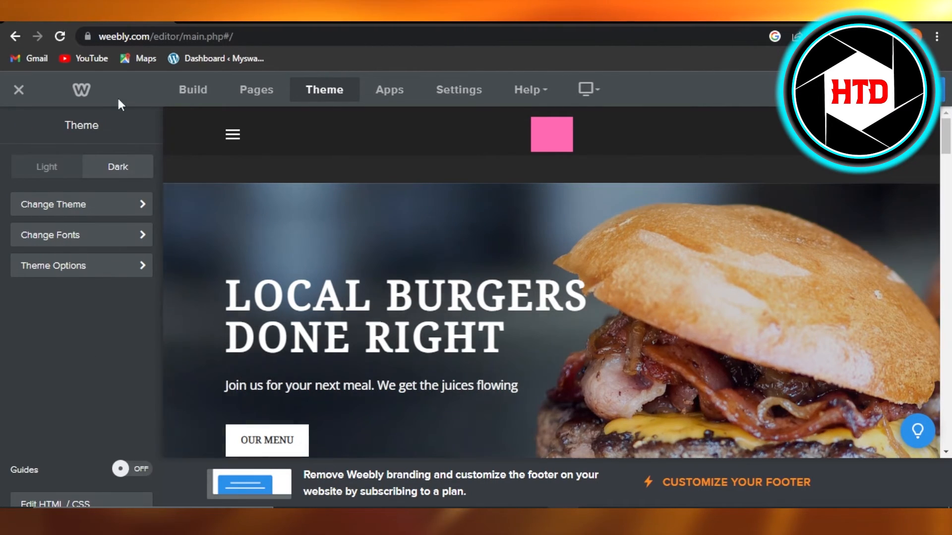
{"action": "mouse_move", "coordinate": [229, 191]}
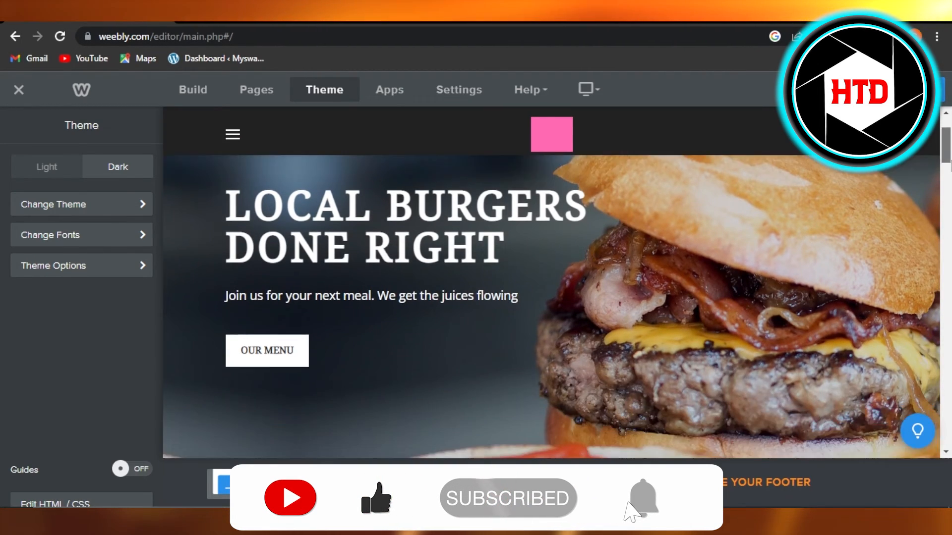
{"action": "scroll", "scroll_direction": "down", "scroll_amount": 3}
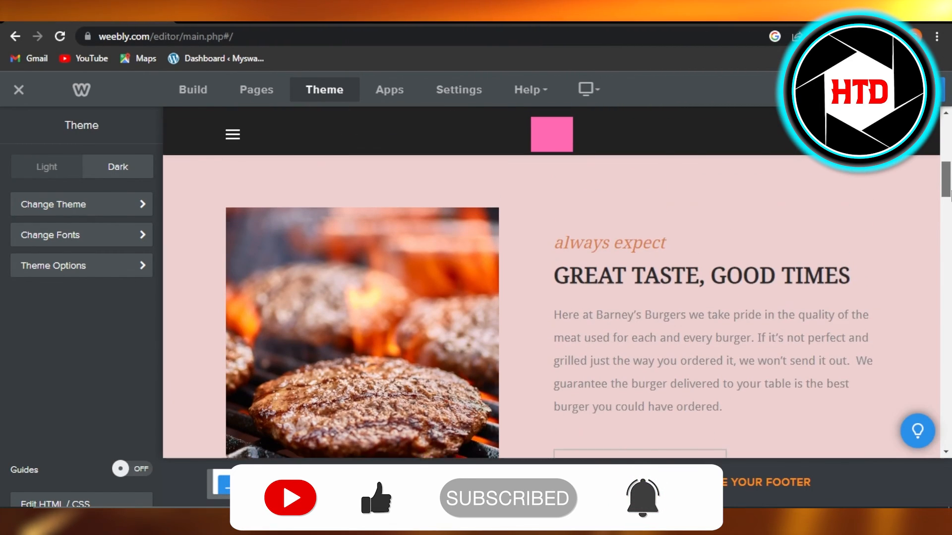
{"action": "scroll", "scroll_direction": "up", "scroll_amount": 3}
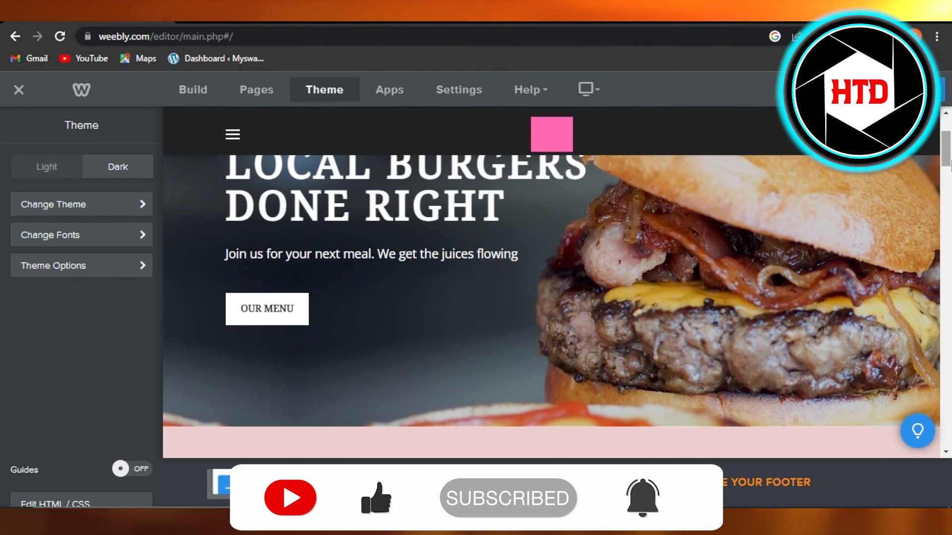